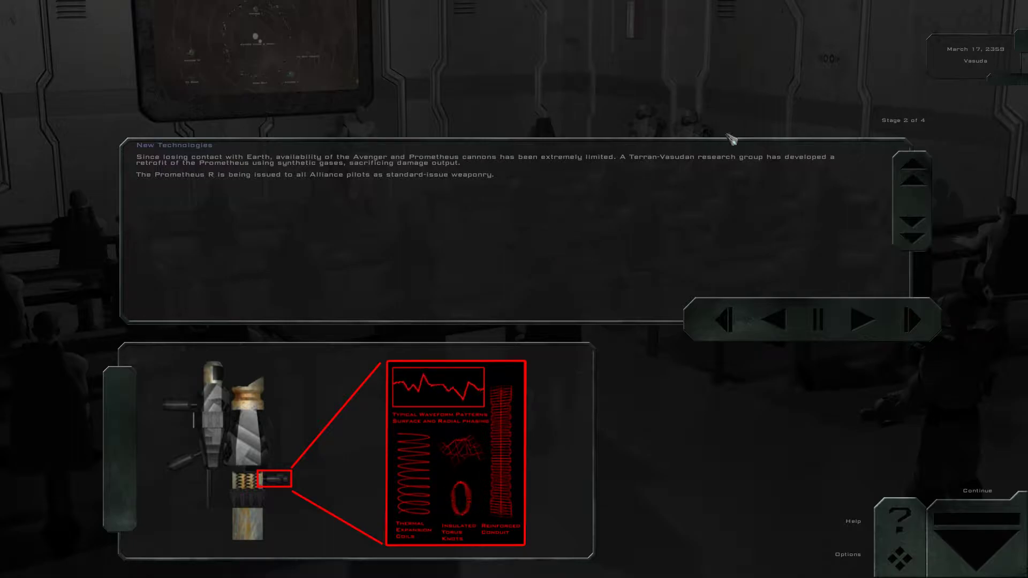
- Advance through the technology briefing stages on the Prometheus R and Akheton Subsystem Disruptor Gun
left_click(867, 320)
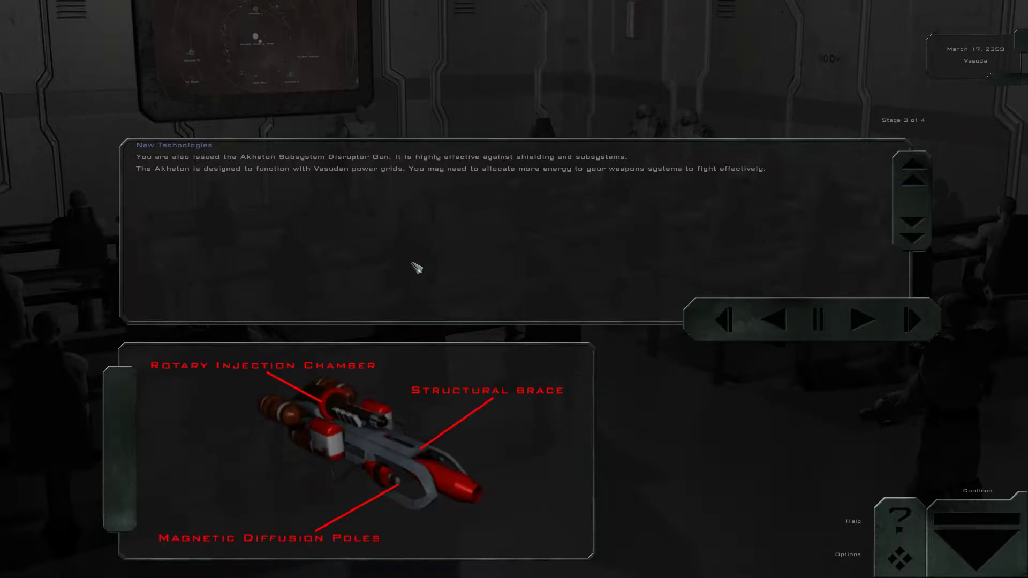
mouse_move(418, 268)
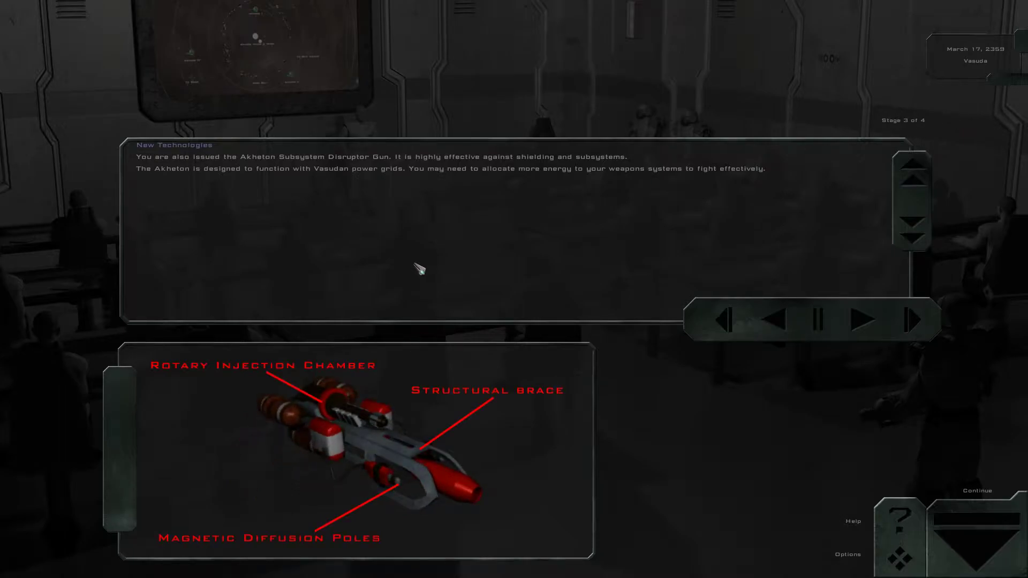
left_click(870, 321)
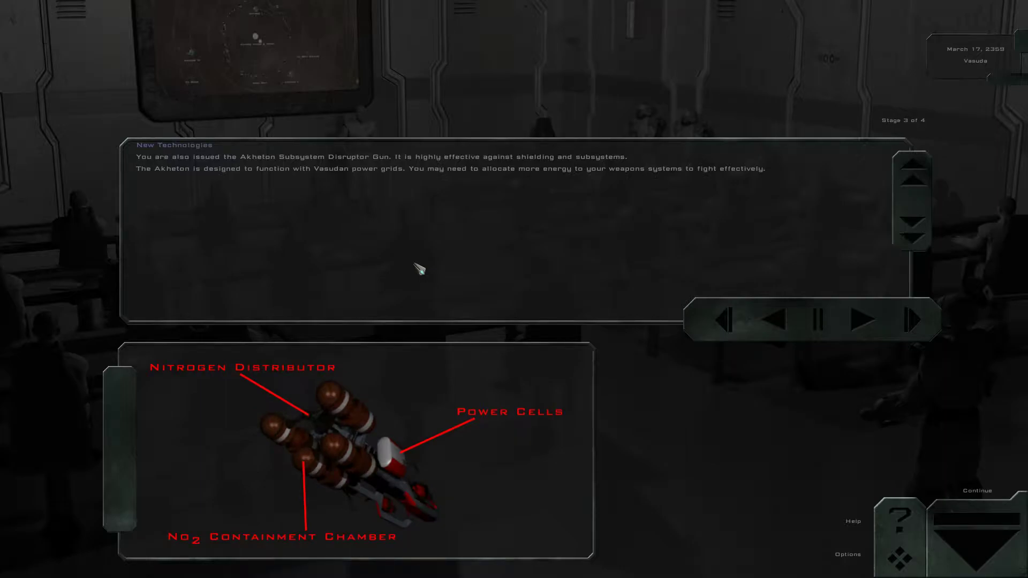
left_click(866, 320)
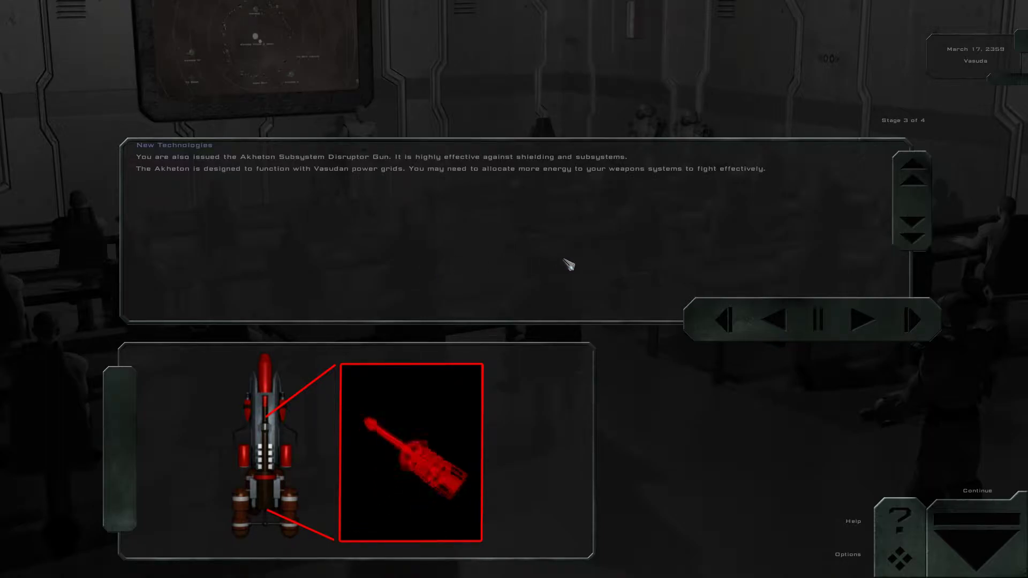
left_click(870, 320)
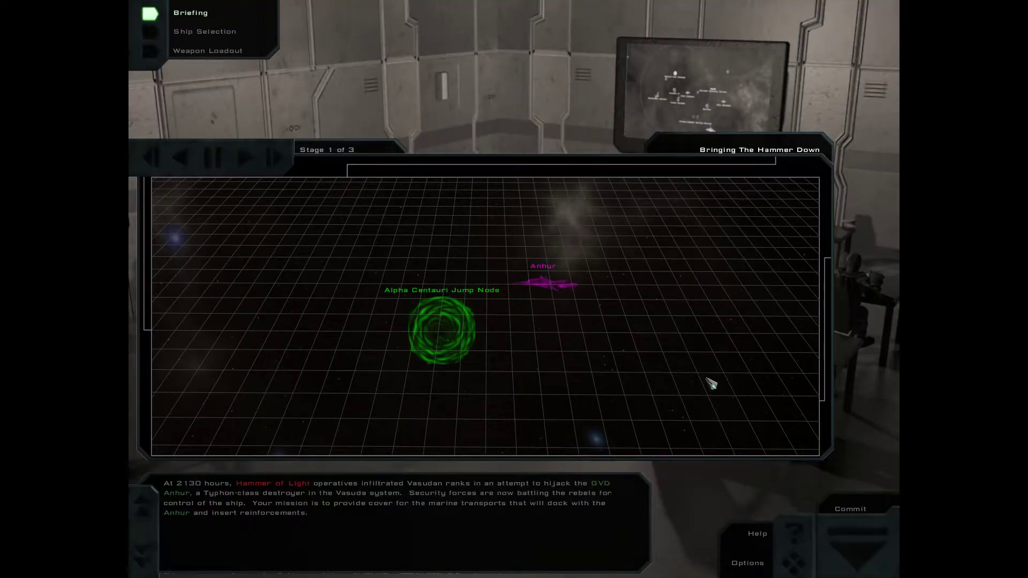
mouse_move(554, 288)
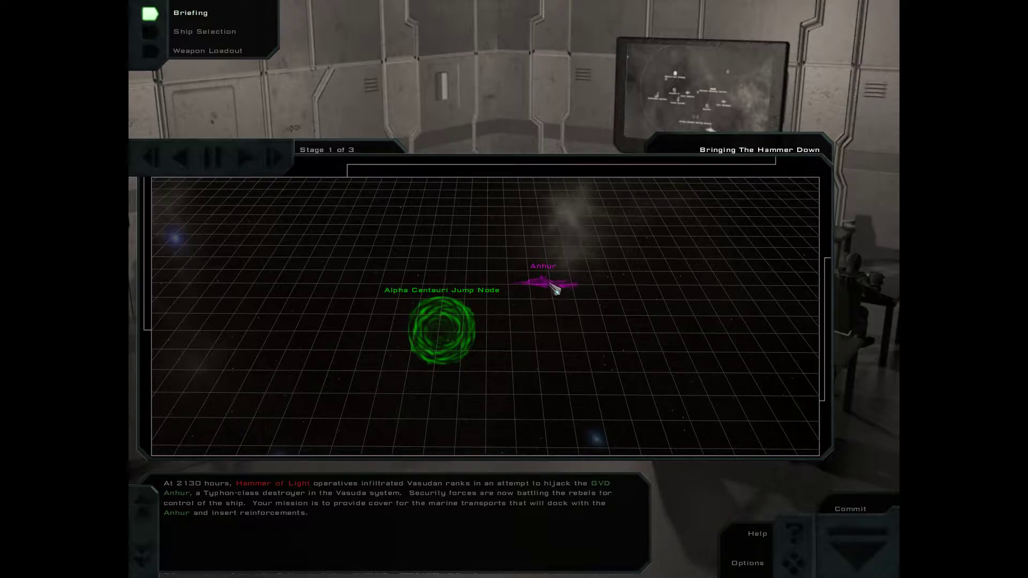
- Inspect the Anhur destroyer on the briefing map and close its preview
left_click(544, 282)
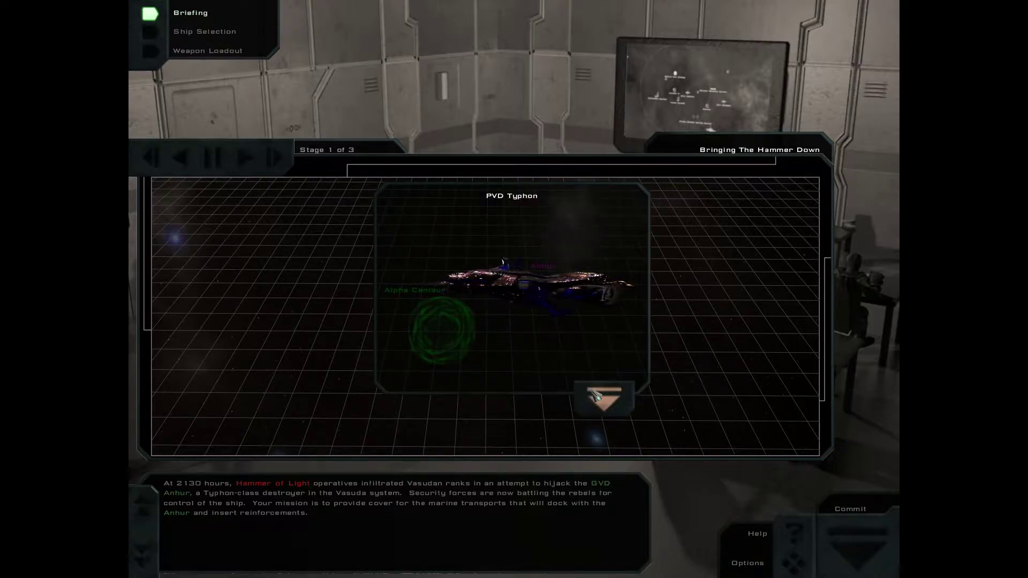
left_click(602, 399)
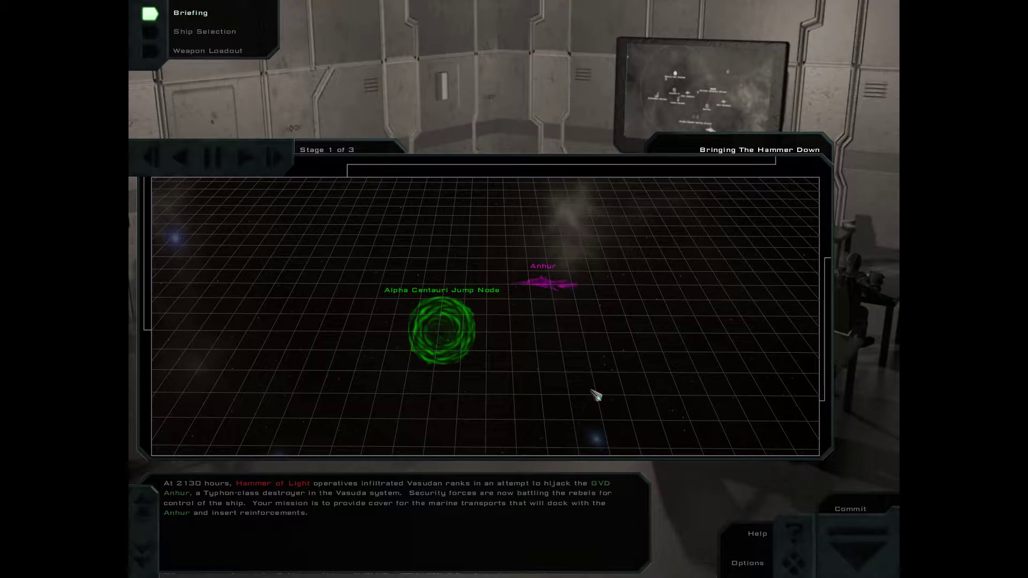
mouse_move(576, 365)
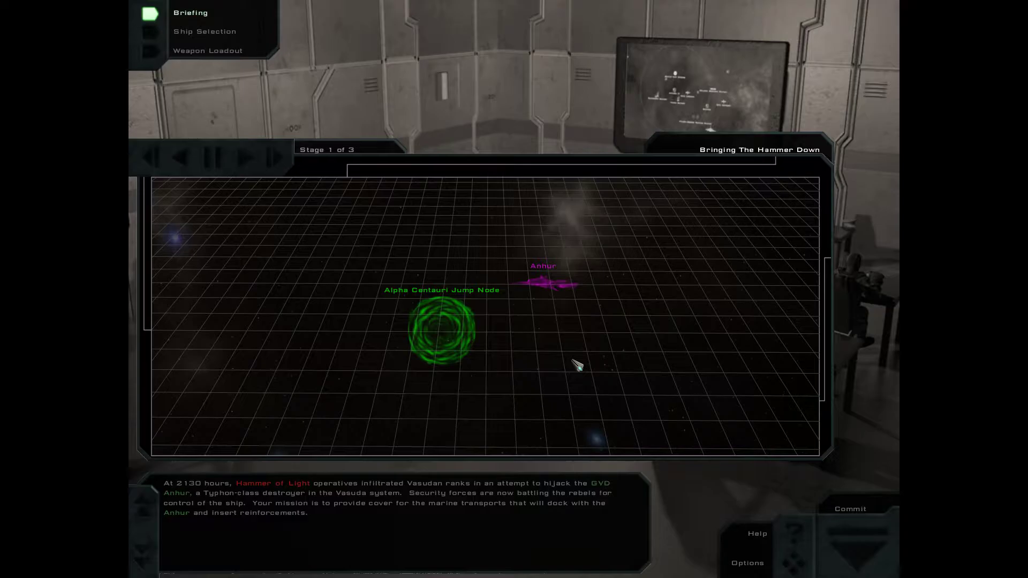
- Advance the briefing to stage 3 of 3 with the primary objective to prevent the Anhur's capture
left_click(245, 157)
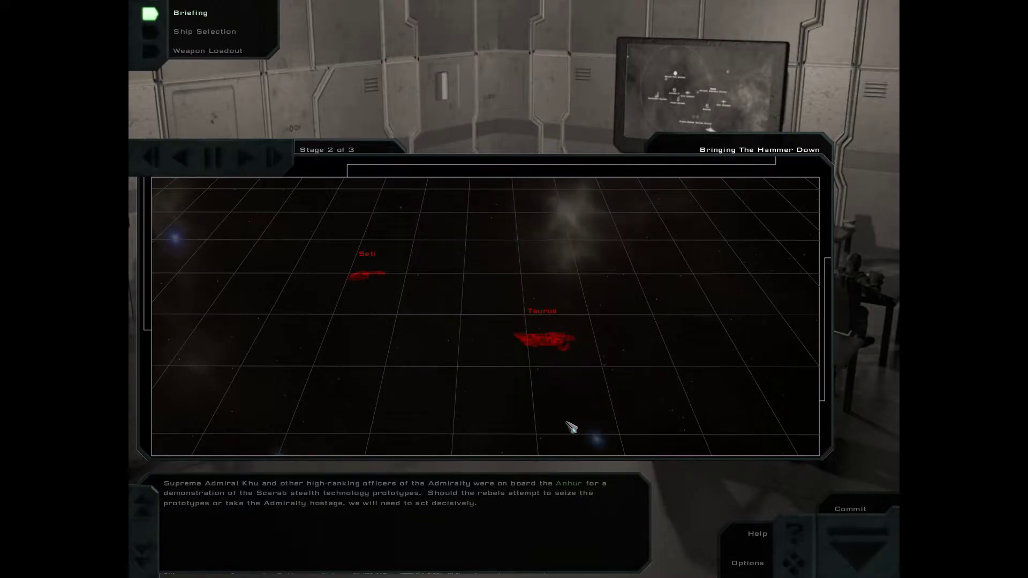
mouse_move(531, 430)
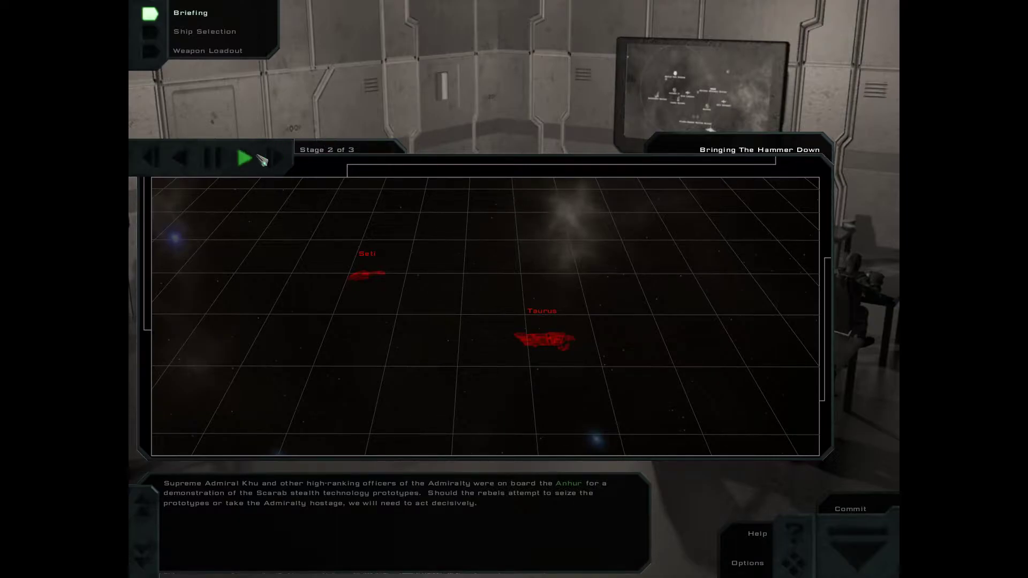
left_click(244, 158)
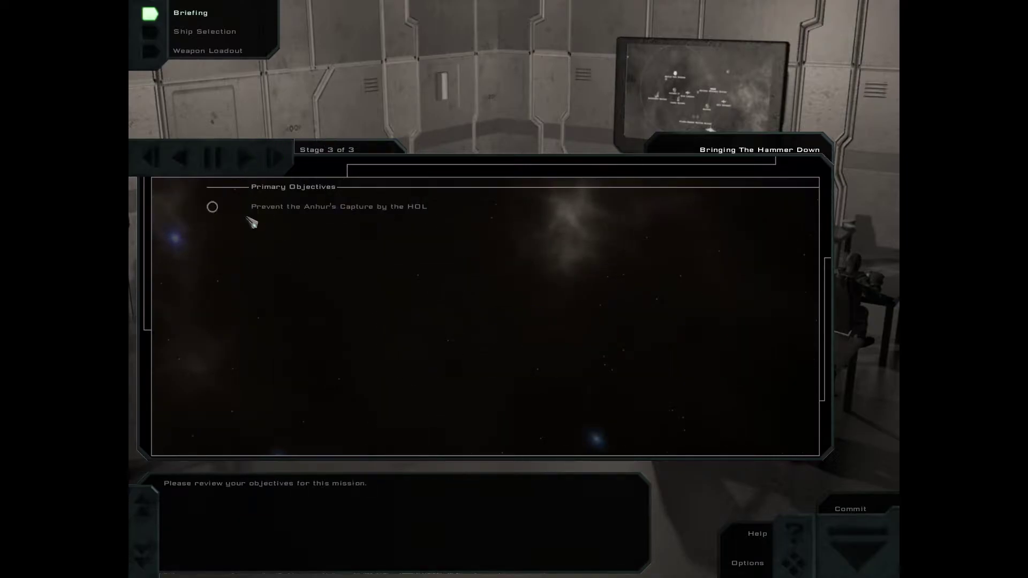
left_click(204, 31)
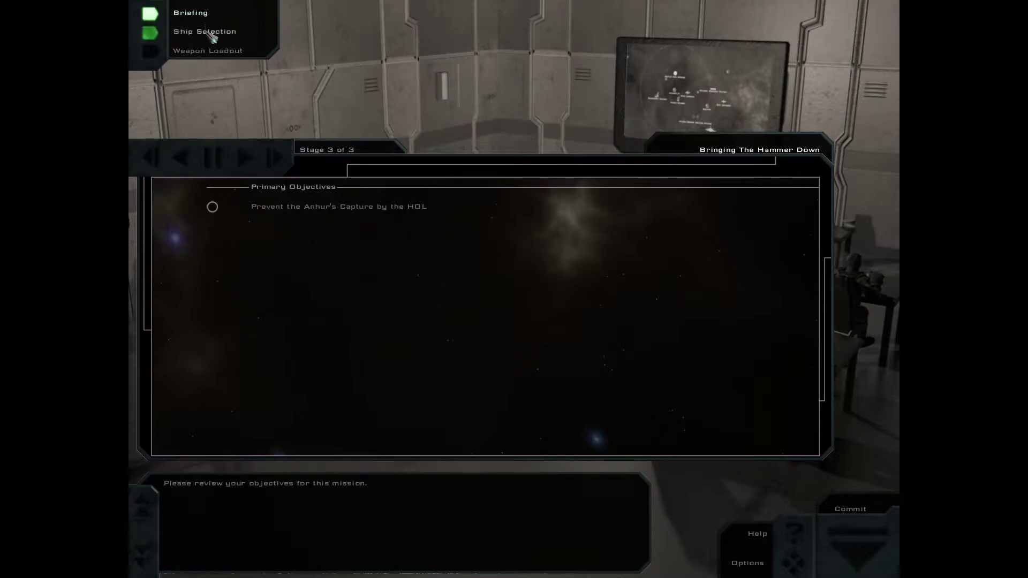
- Browse the Myrmidon and Hercules fighter classes in ship selection, then move to Alpha 1's weapon loadout
left_click(205, 31)
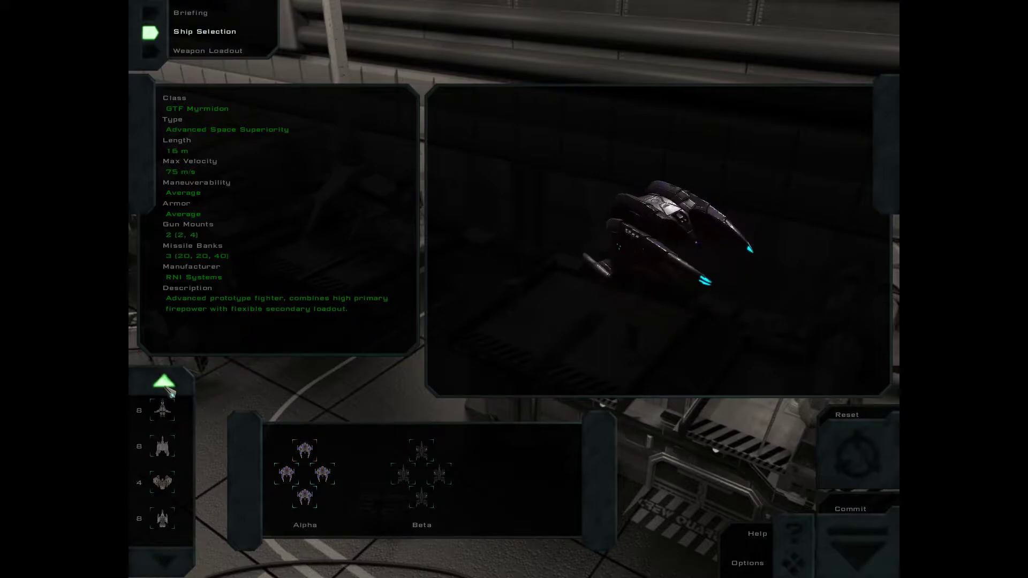
left_click(162, 445)
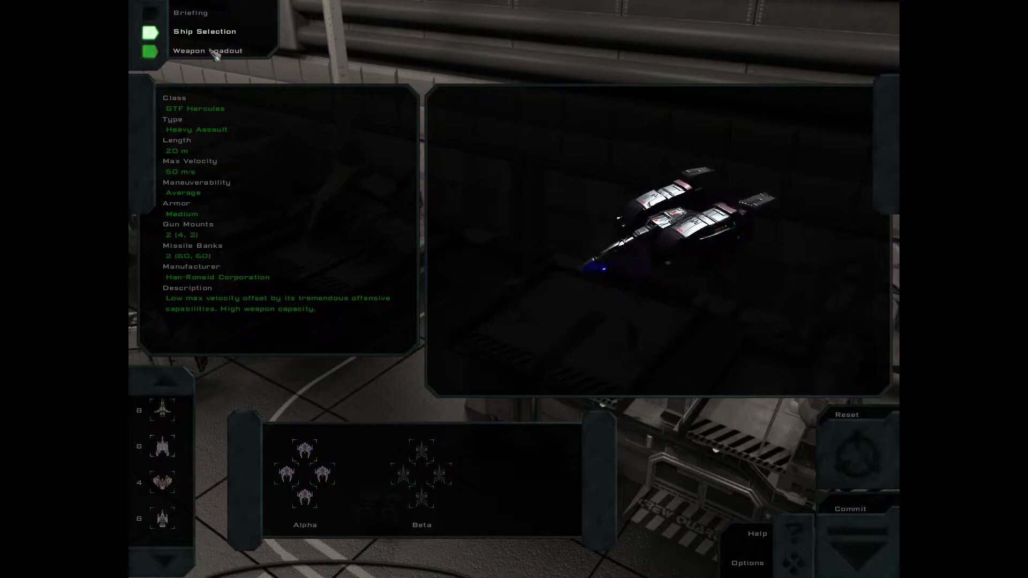
left_click(305, 457)
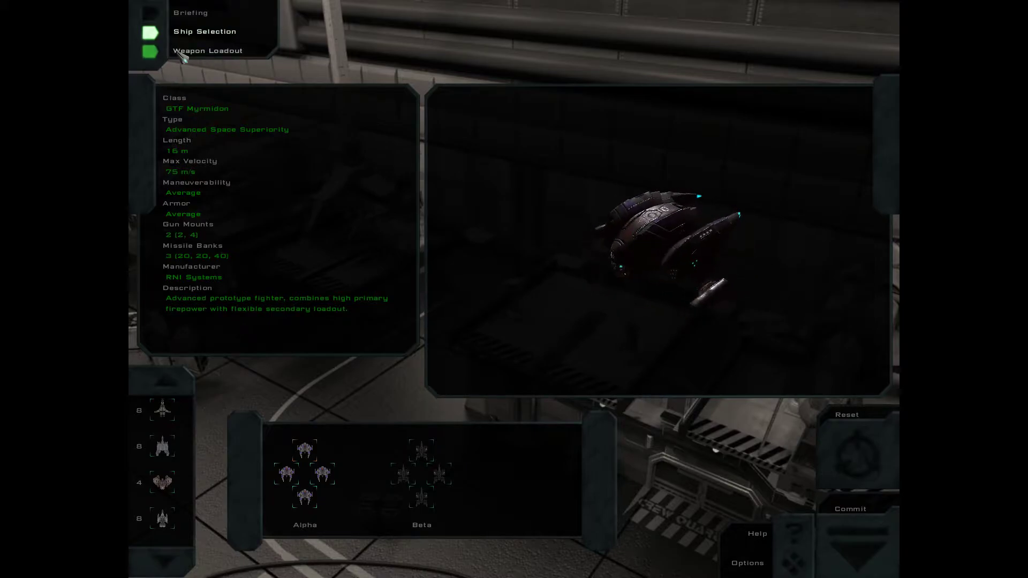
left_click(207, 51)
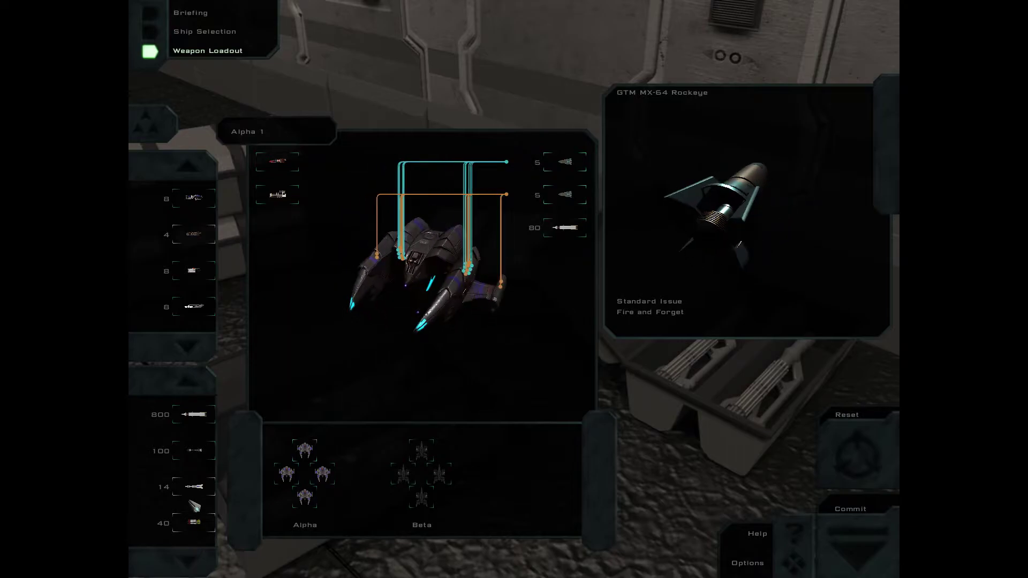
- View the description of the Subach HL-7 primary gun fitted to Alpha 1
left_click(193, 487)
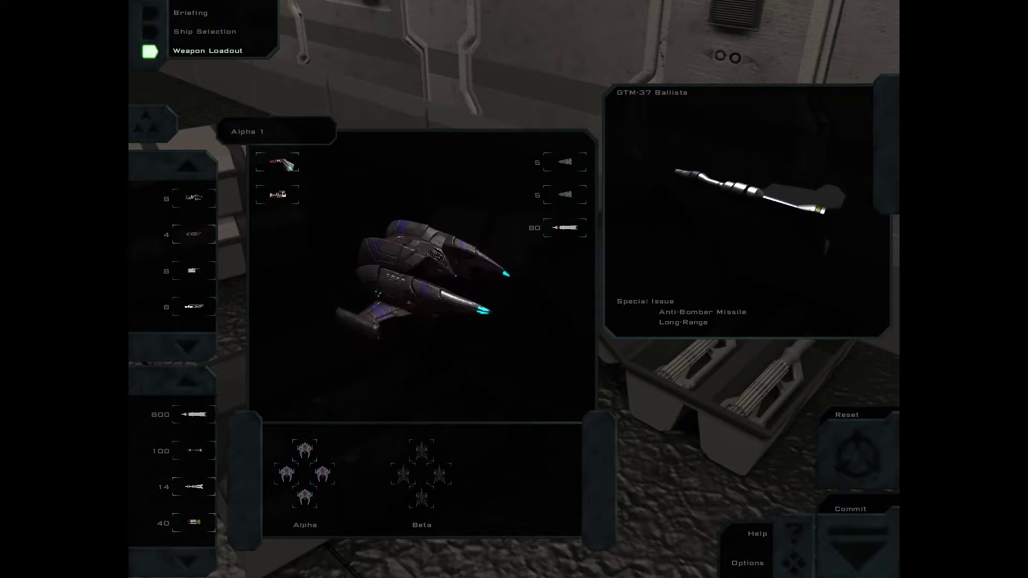
left_click(276, 195)
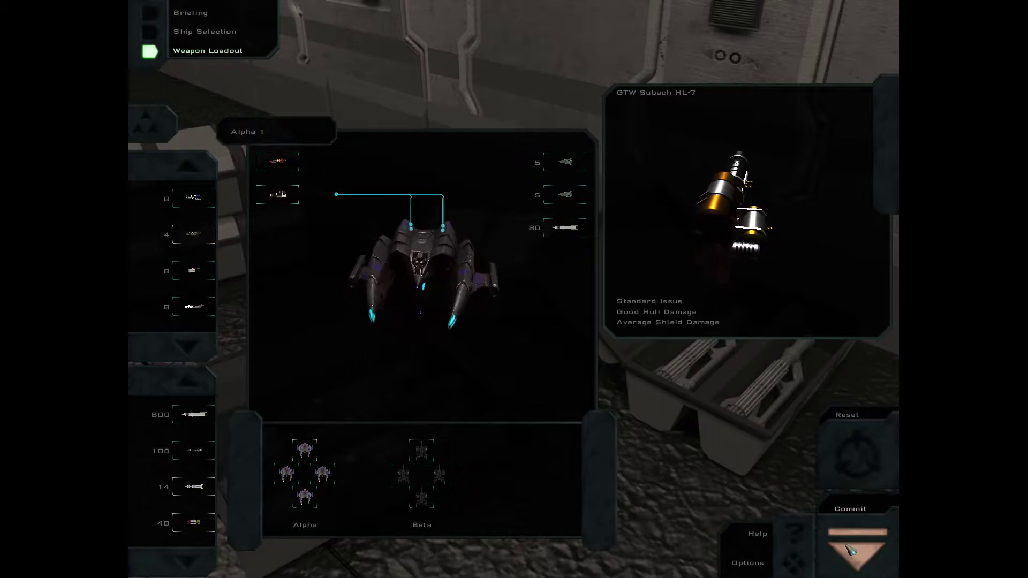
left_click(849, 509)
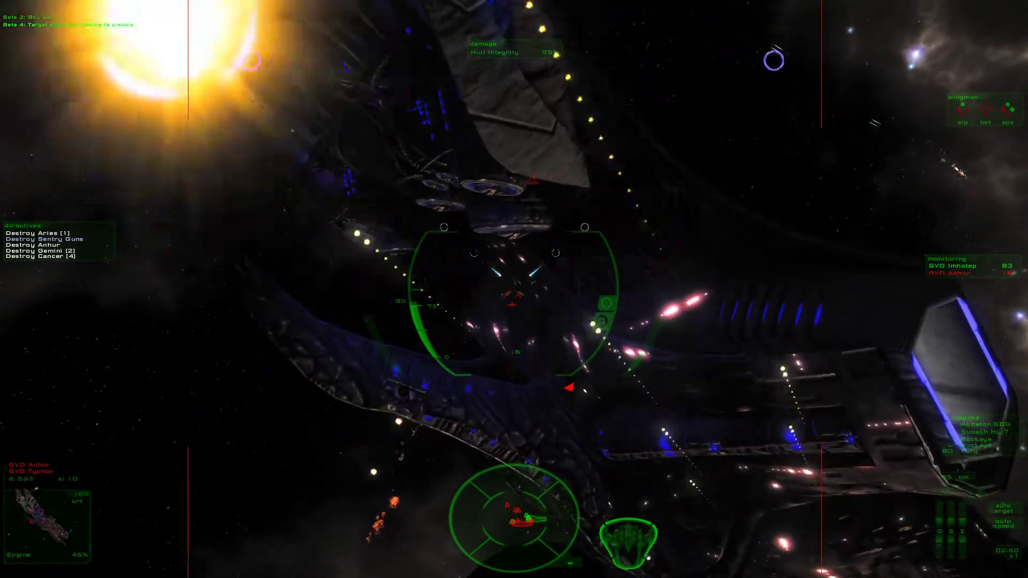
mouse_move(515, 289)
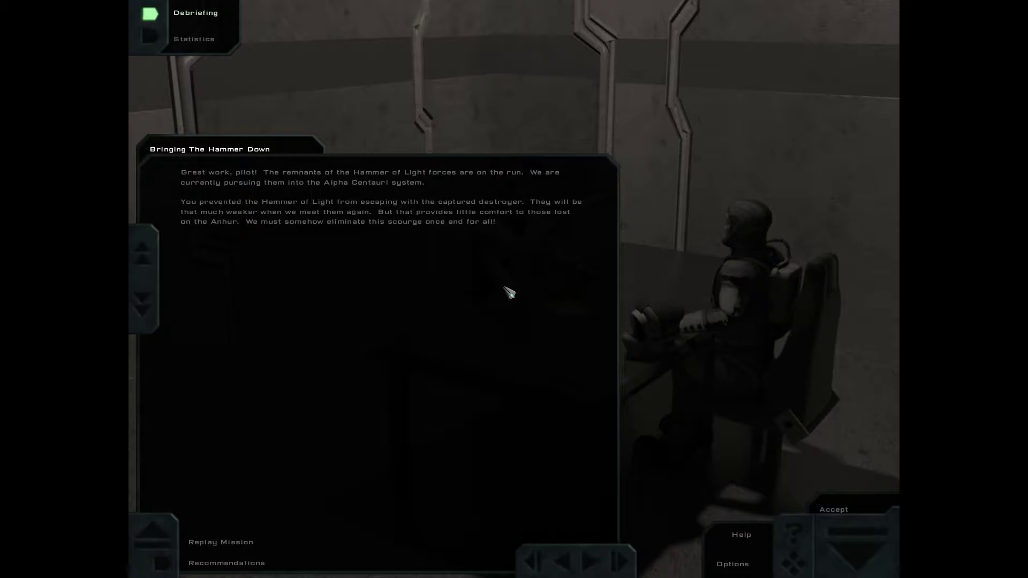
mouse_move(1016, 271)
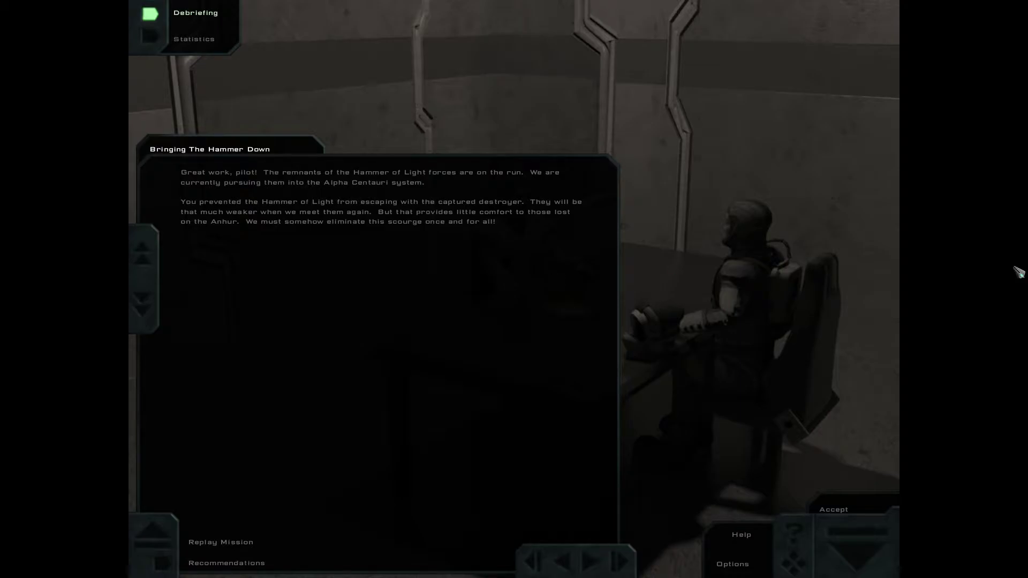
mouse_move(703, 256)
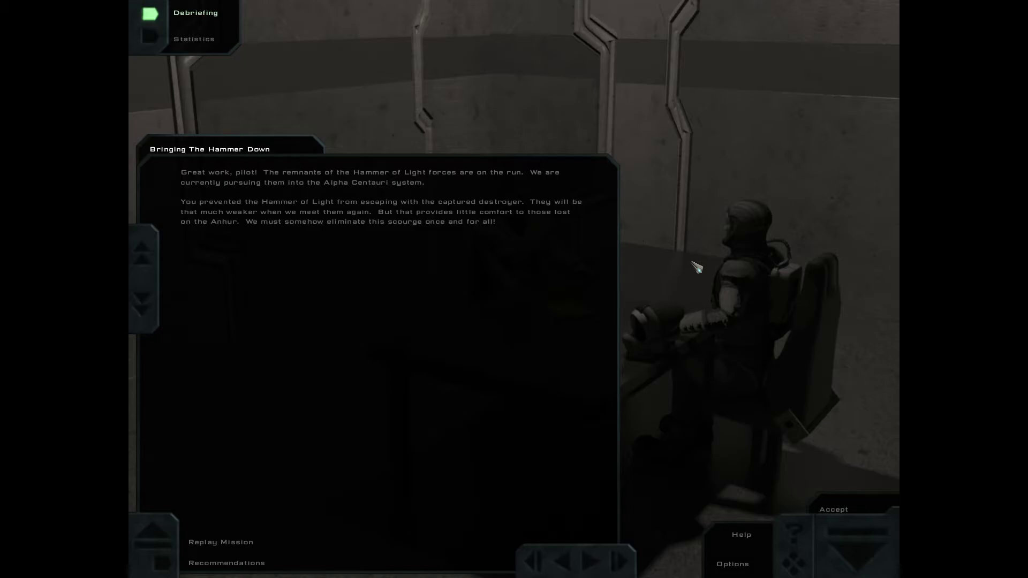
mouse_move(321, 522)
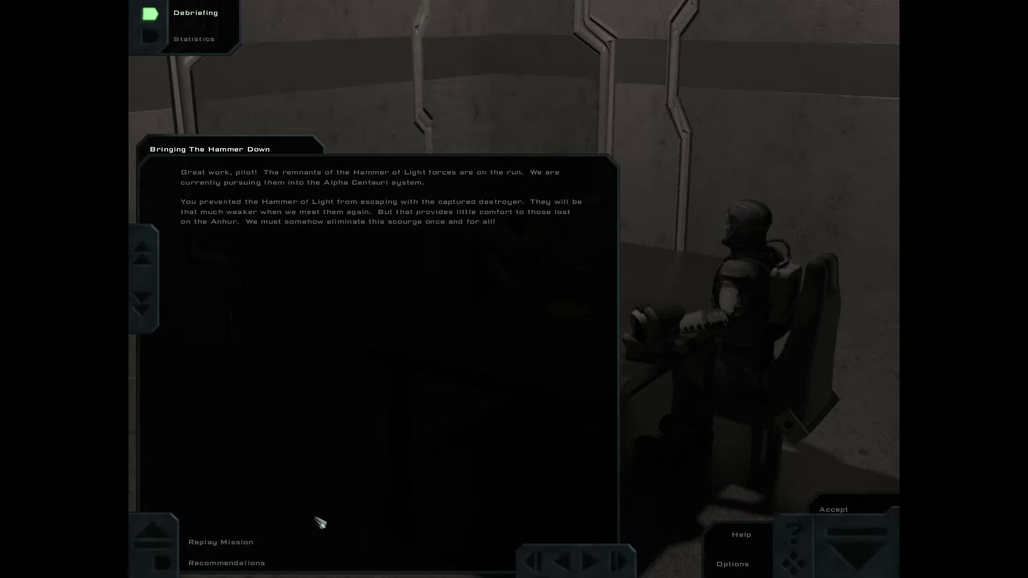
- Show the debriefing recommendations, which state there are none for the pilot
left_click(226, 562)
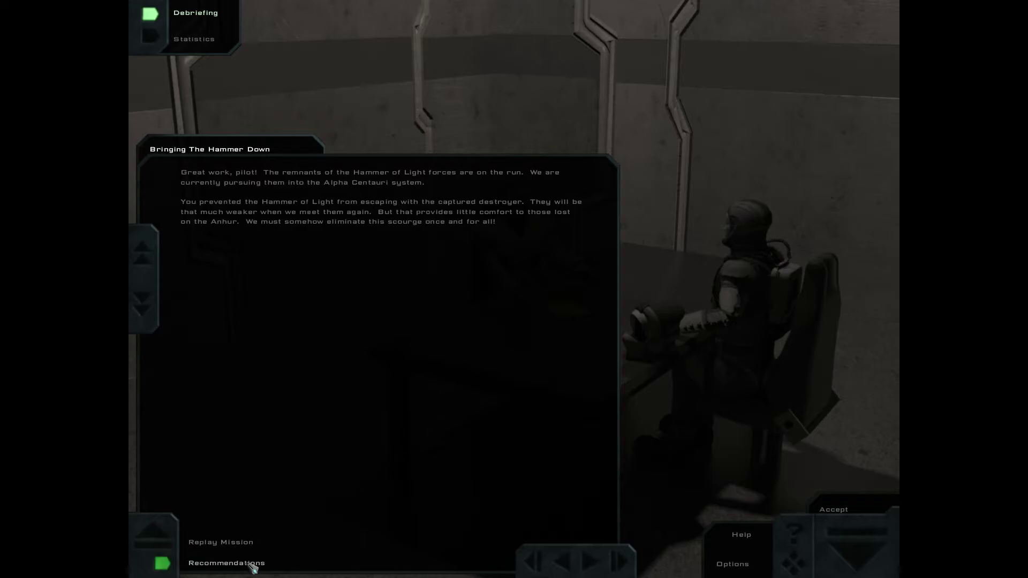
left_click(226, 562)
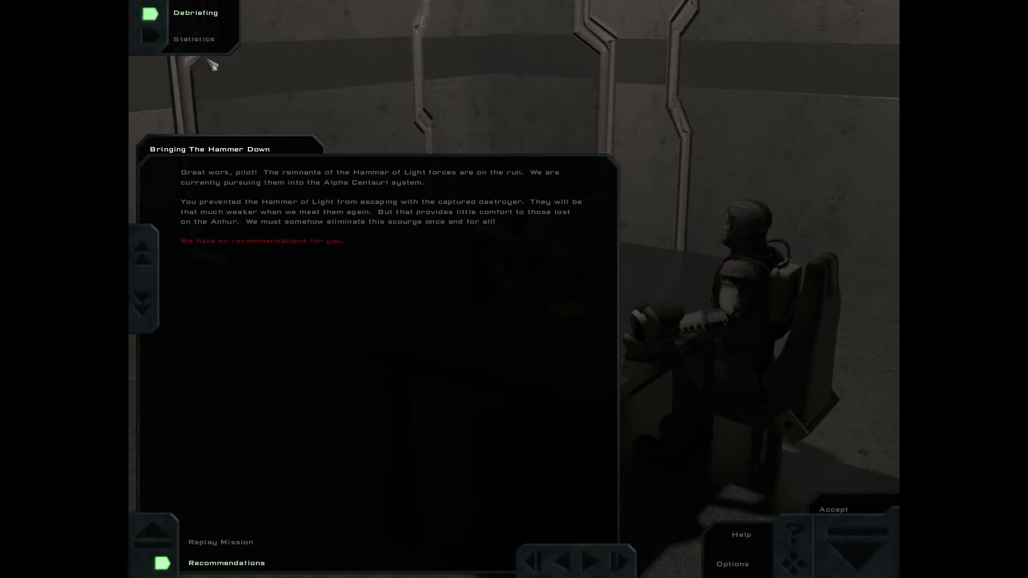
- Page through the mission statistics to page 4 of 4, all-time kills by ship type
left_click(194, 39)
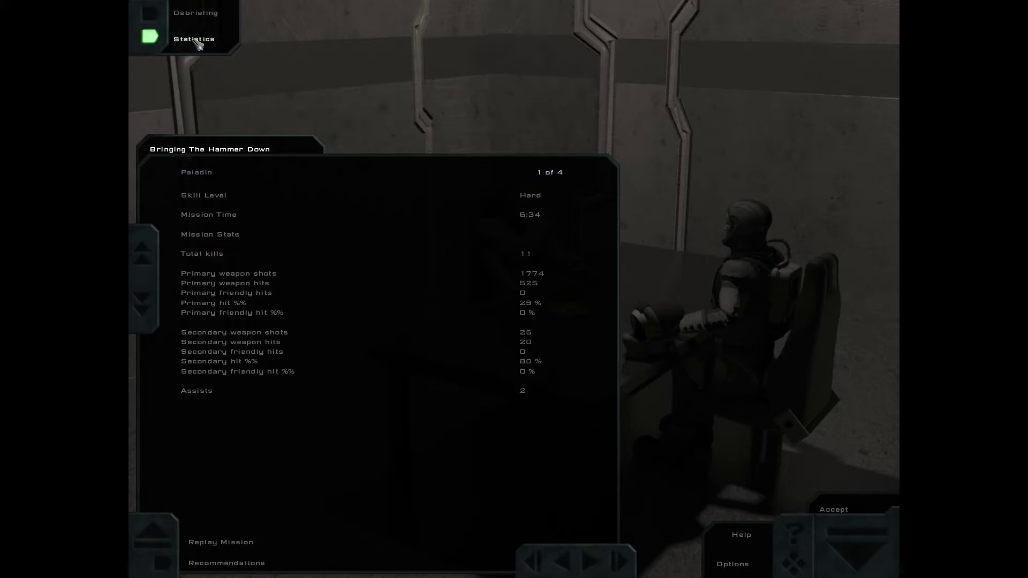
mouse_move(613, 540)
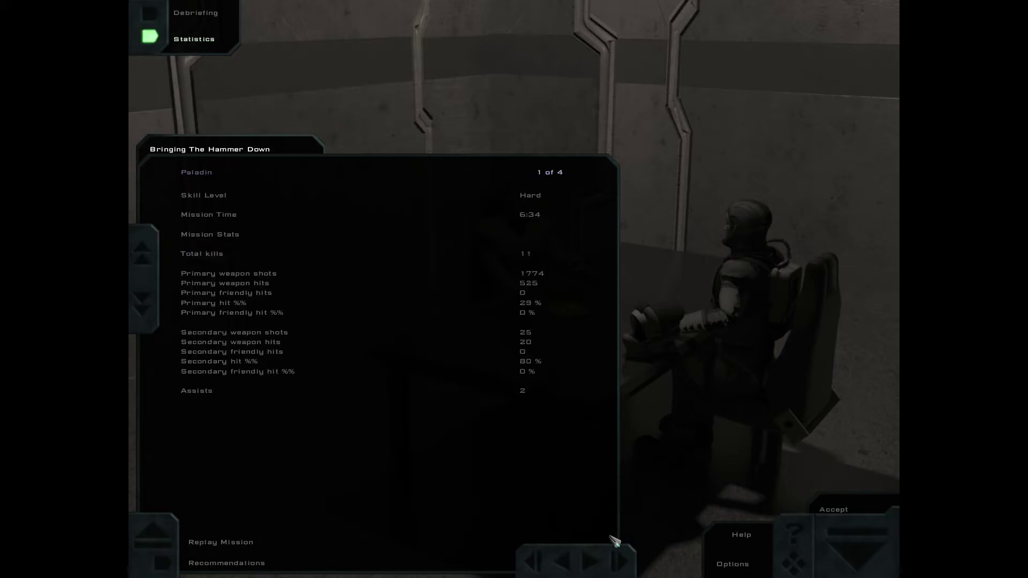
left_click(617, 560)
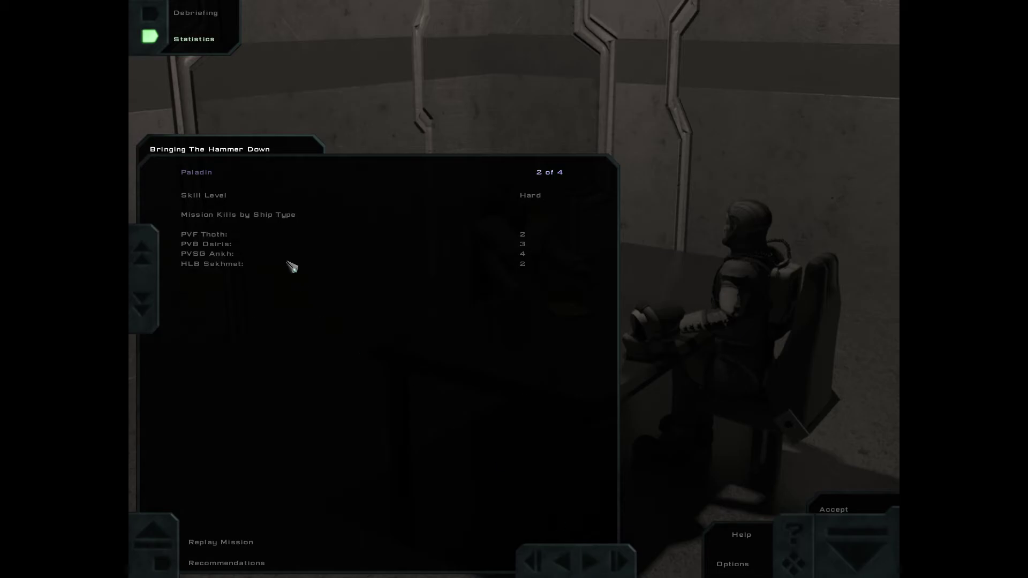
mouse_move(591, 256)
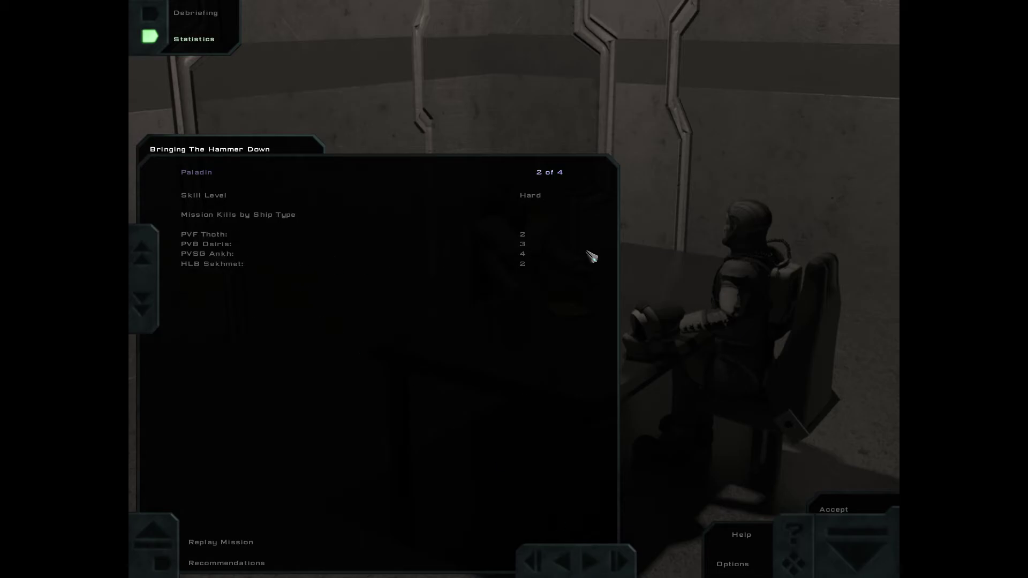
mouse_move(665, 417)
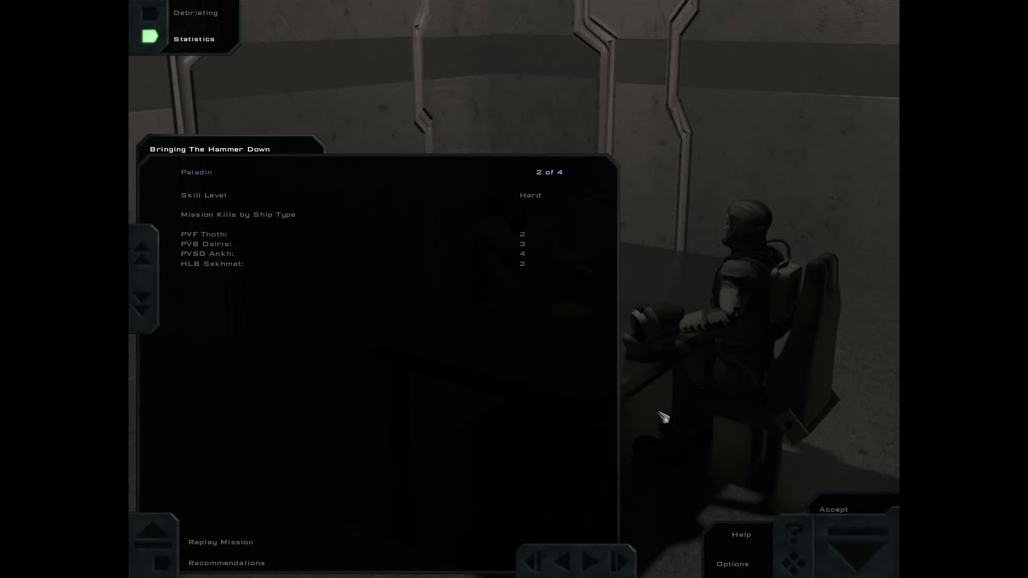
left_click(591, 559)
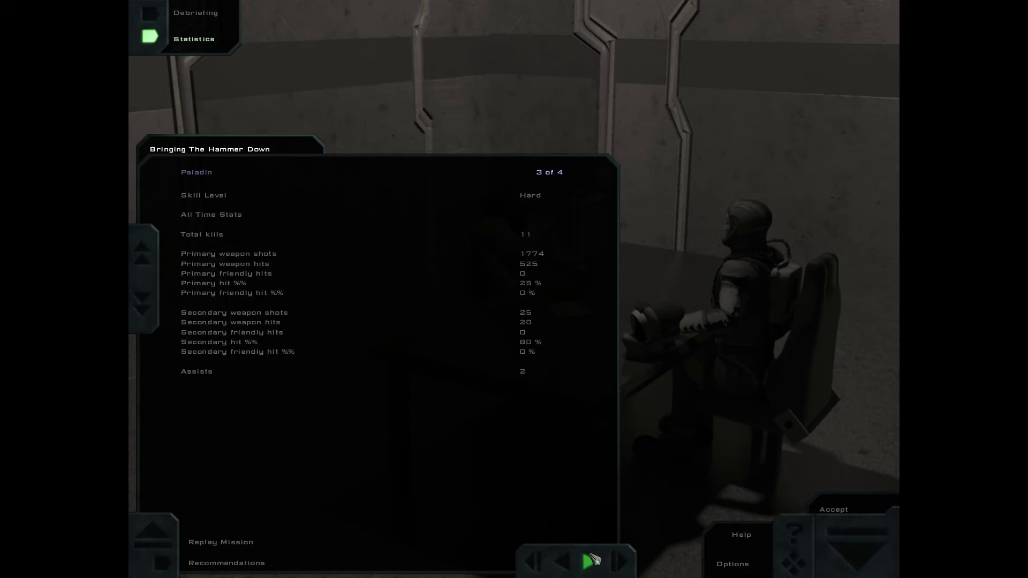
left_click(588, 560)
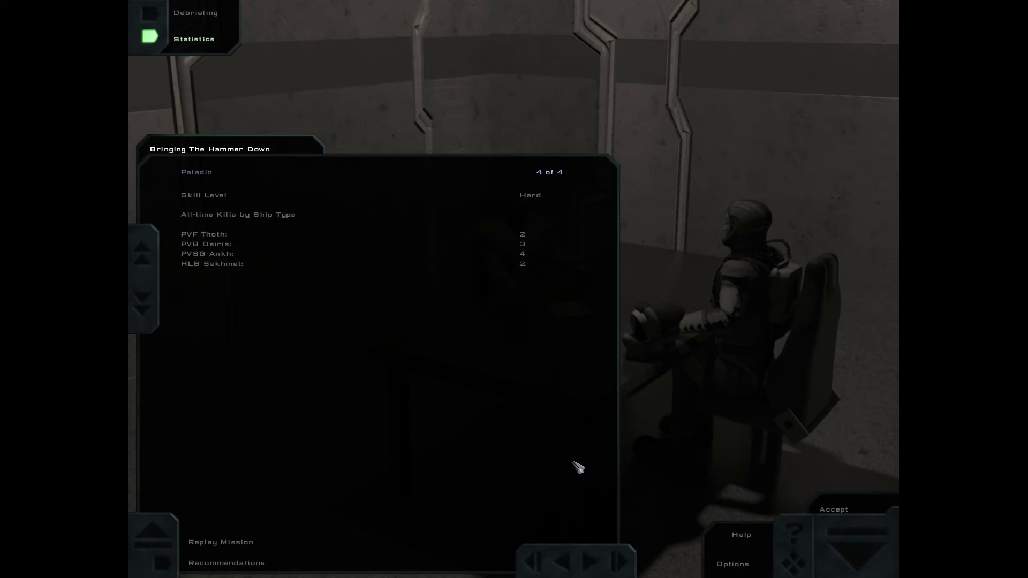
mouse_move(642, 368)
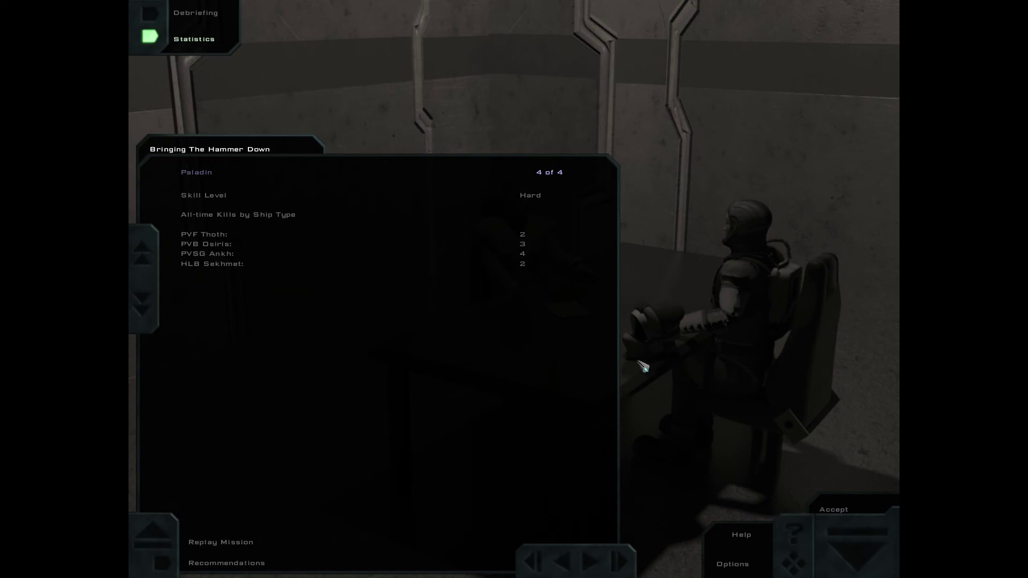